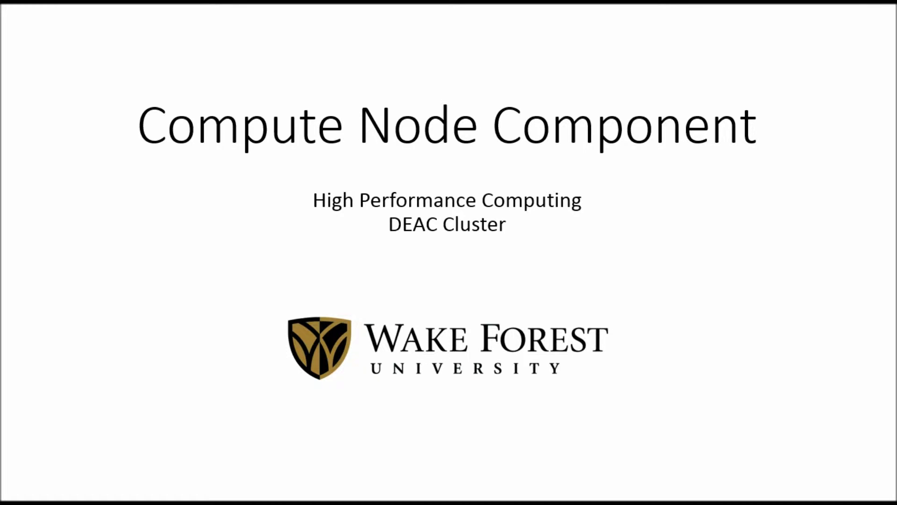
key(Right)
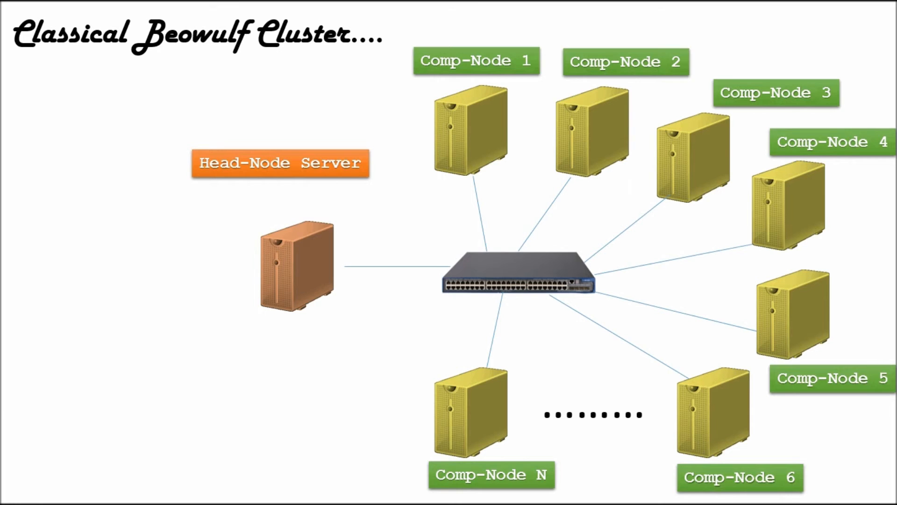
key(Right)
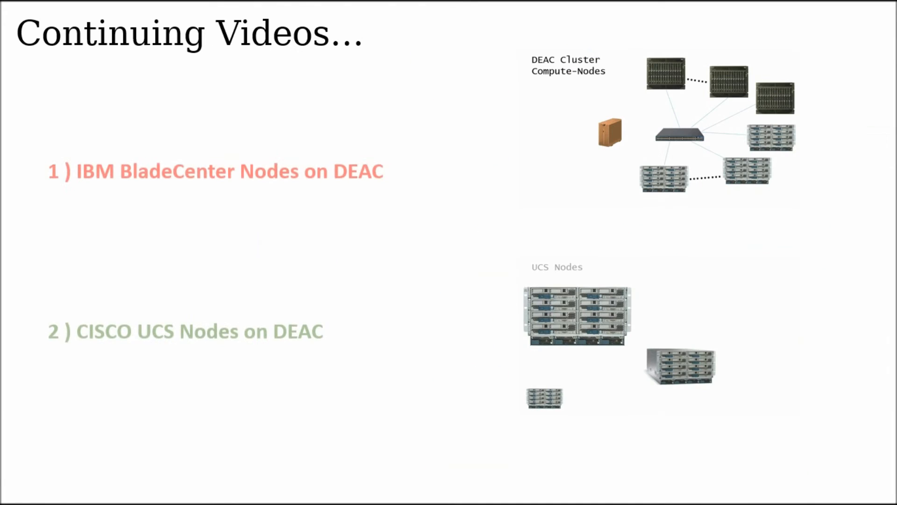